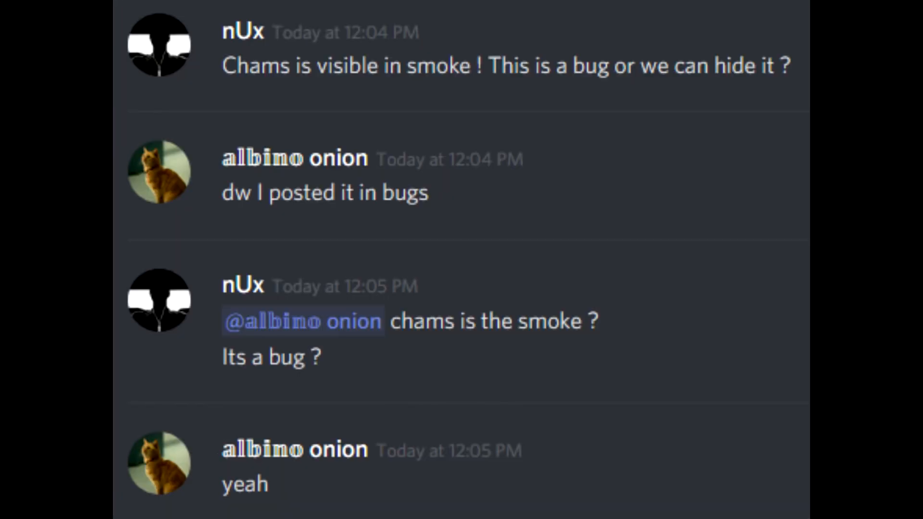
Step: Fire at the outlined enemies and start typing 'Wait c' in the in-game chat
scroll(down, 3)
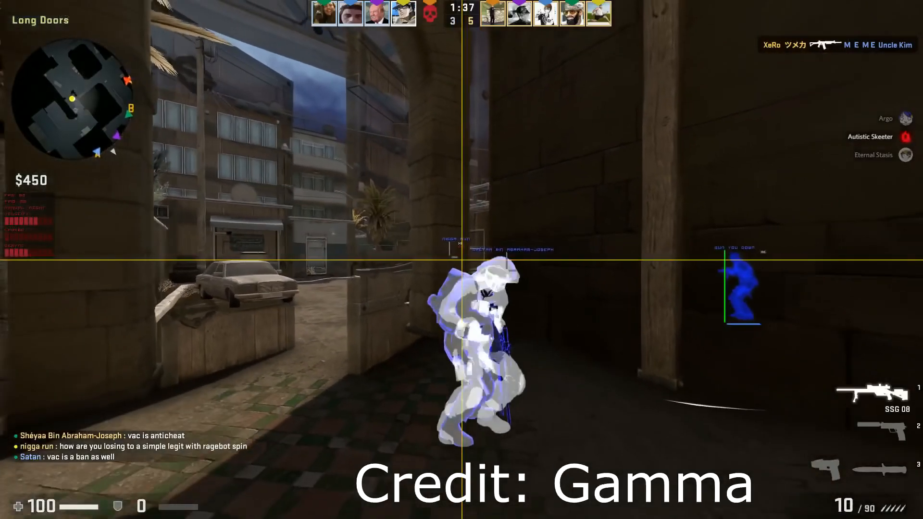
click(461, 259)
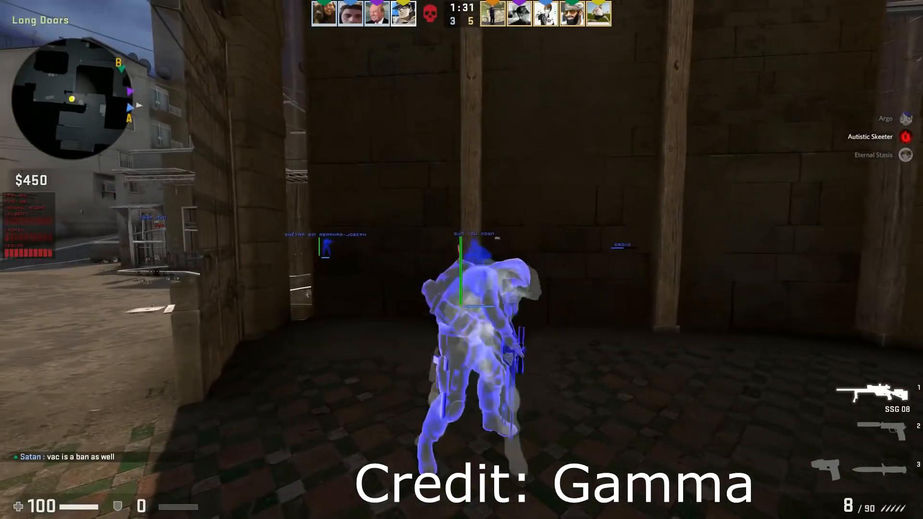
click(461, 260)
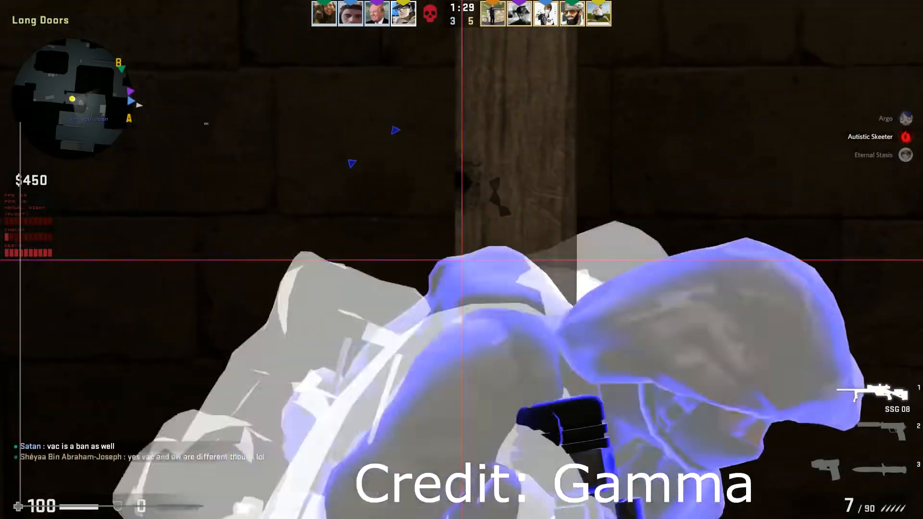
key(y)
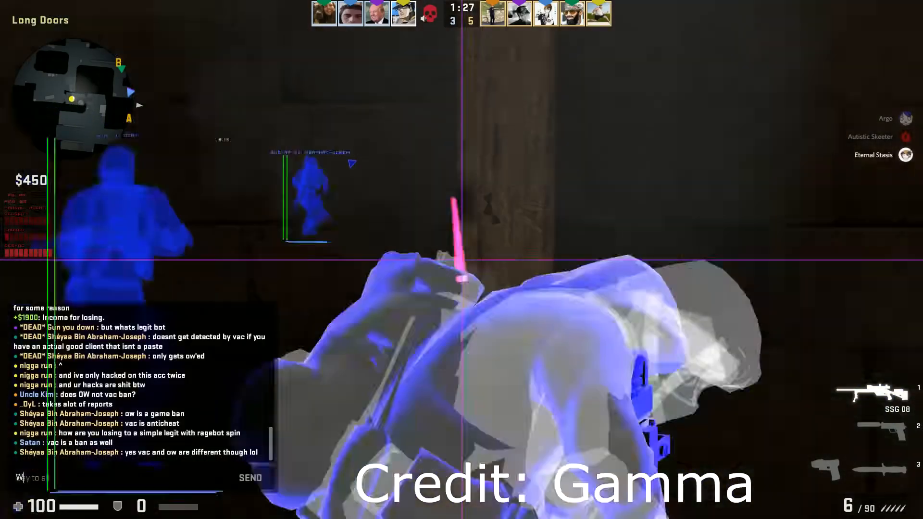
text(Wait c)
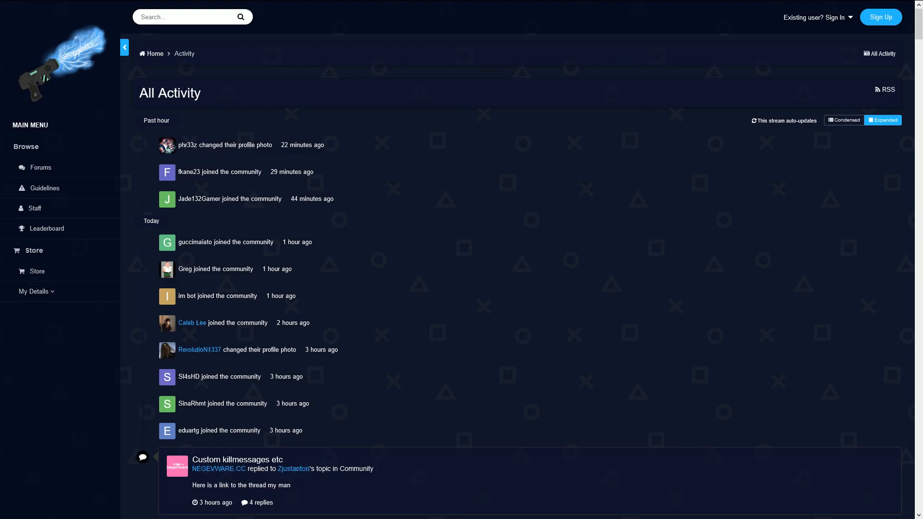
Step: Scroll down the All Activity feed through the older recent topics and member posts
scroll(down, 3)
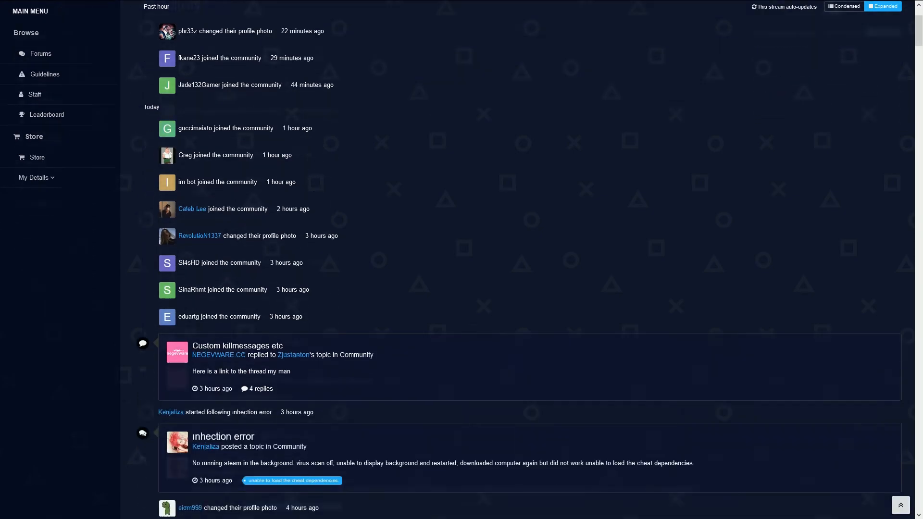
scroll(down, 3)
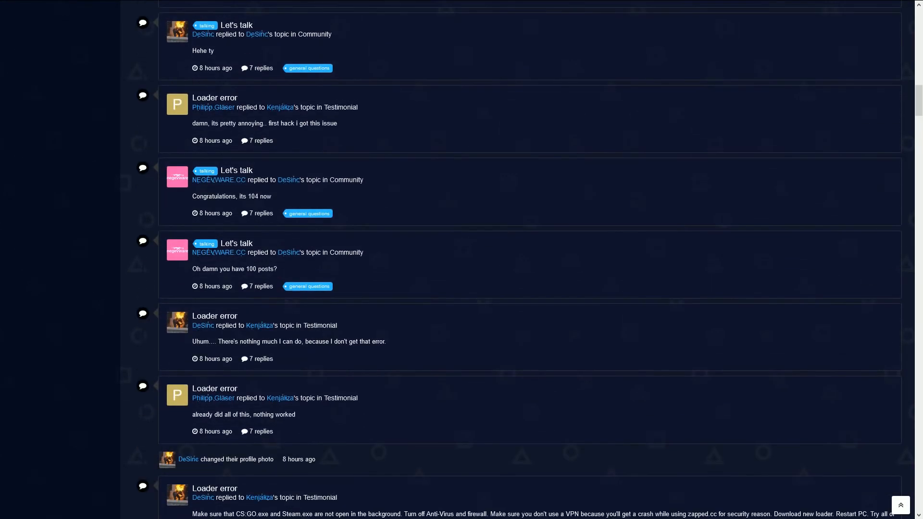
scroll(down, 3)
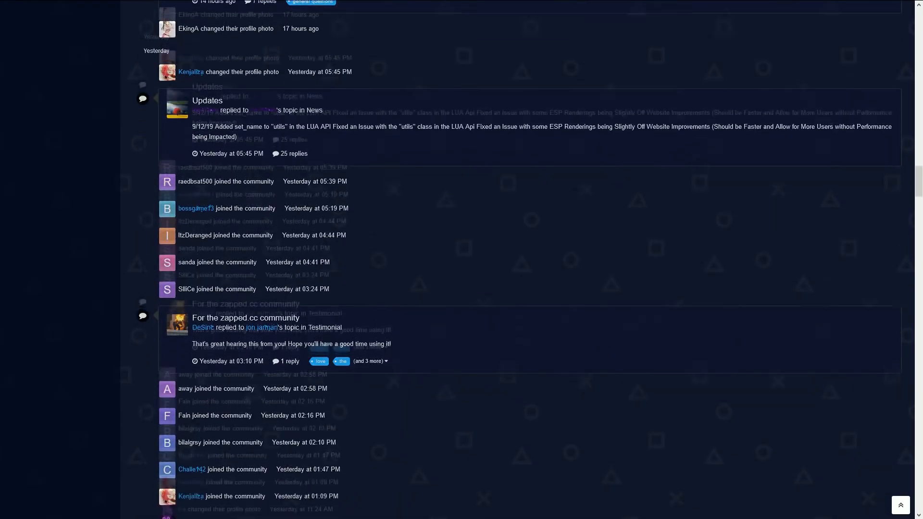
scroll(down, 3)
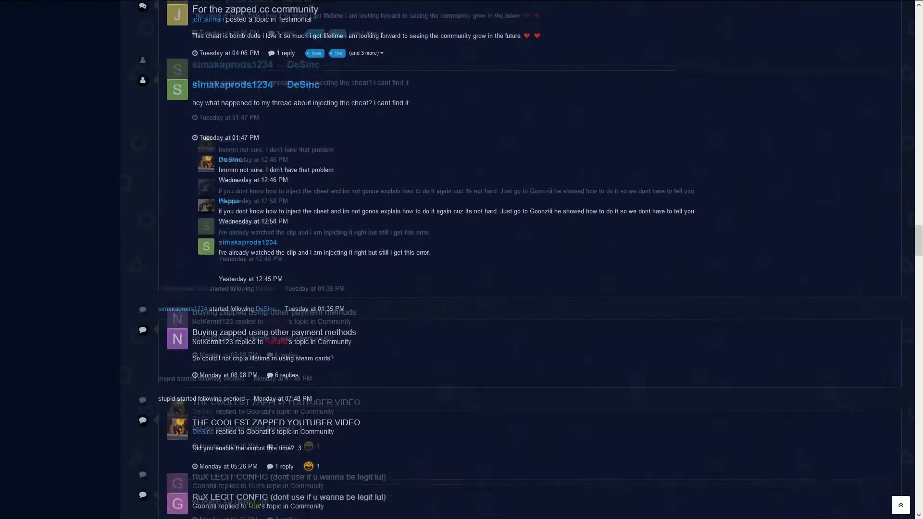
scroll(down, 3)
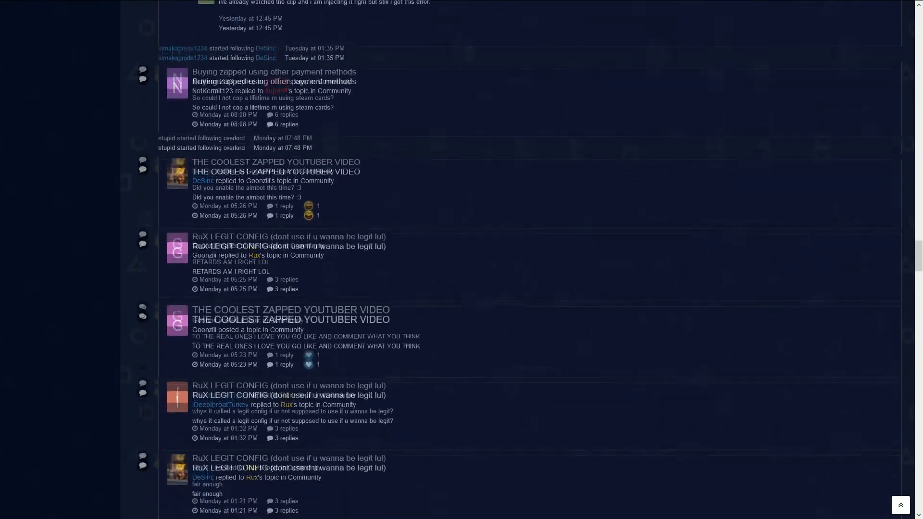
scroll(down, 3)
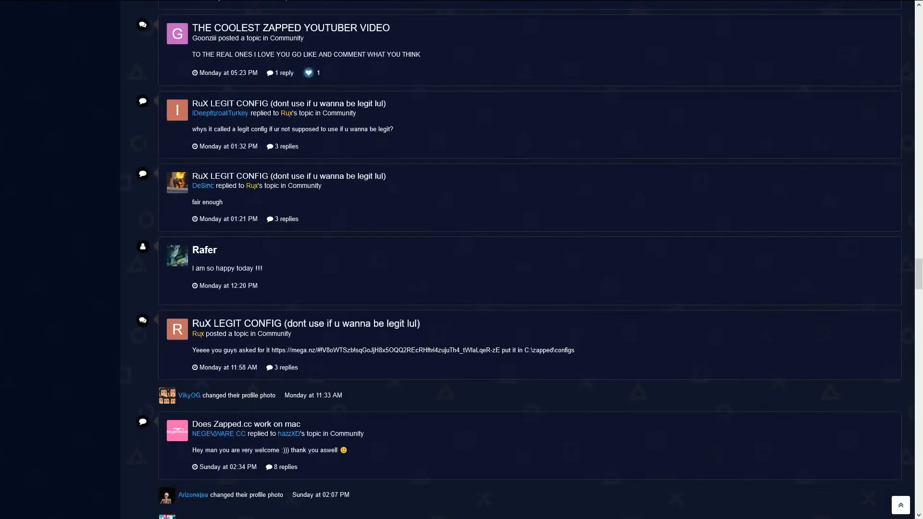
scroll(down, 3)
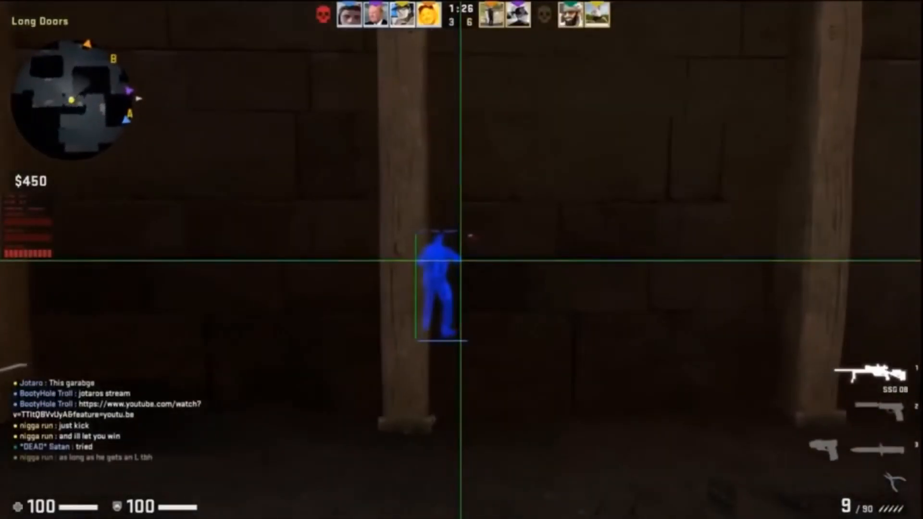
Step: Fire repeatedly at the outlined enemy behind the pillar
click(461, 259)
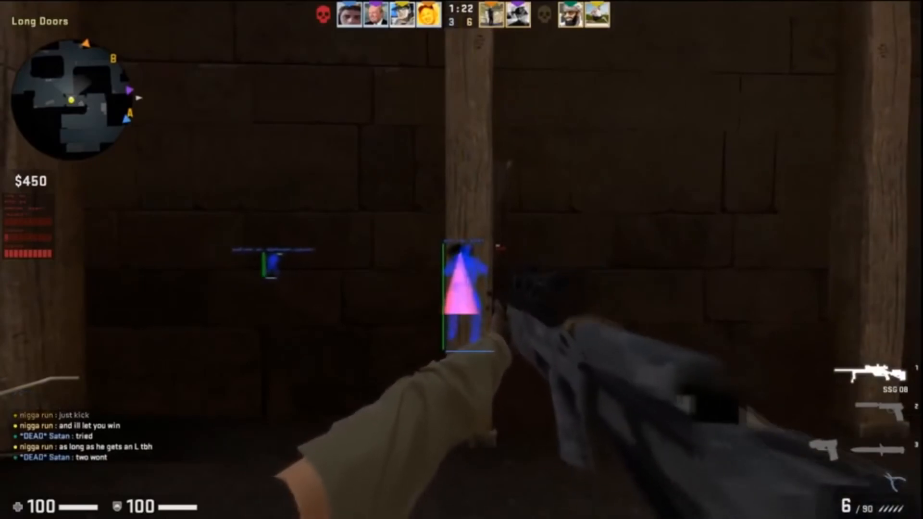
click(462, 260)
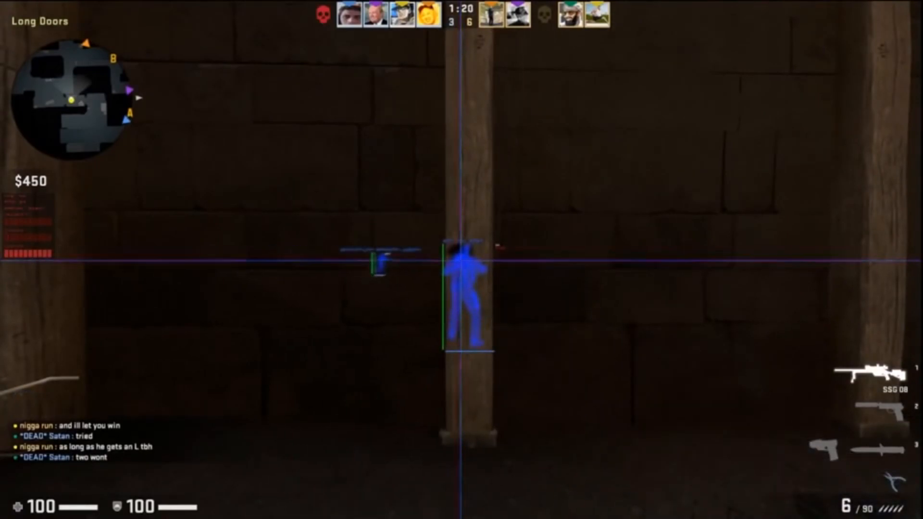
click(461, 259)
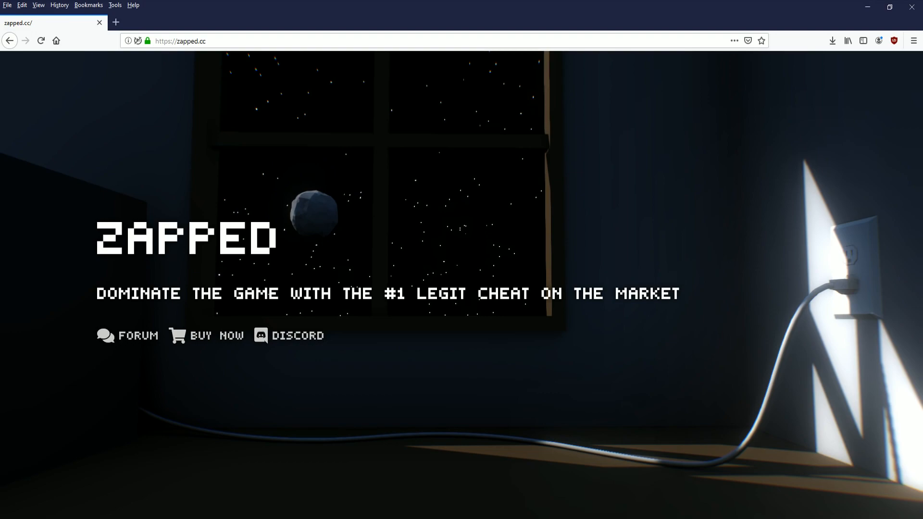
mouse_move(138, 336)
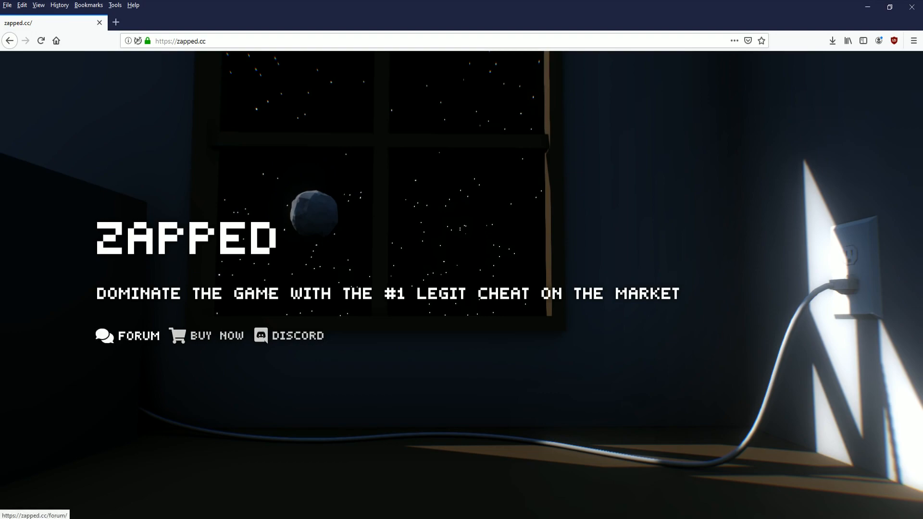
Step: View the CS:GO Cheat listing under Store > Software with its renewal prices, then go to Forums
click(201, 336)
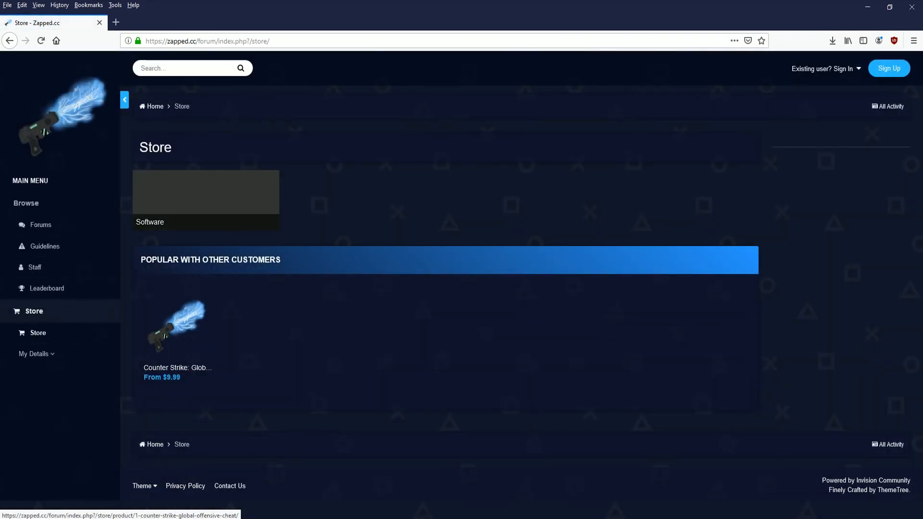
click(205, 191)
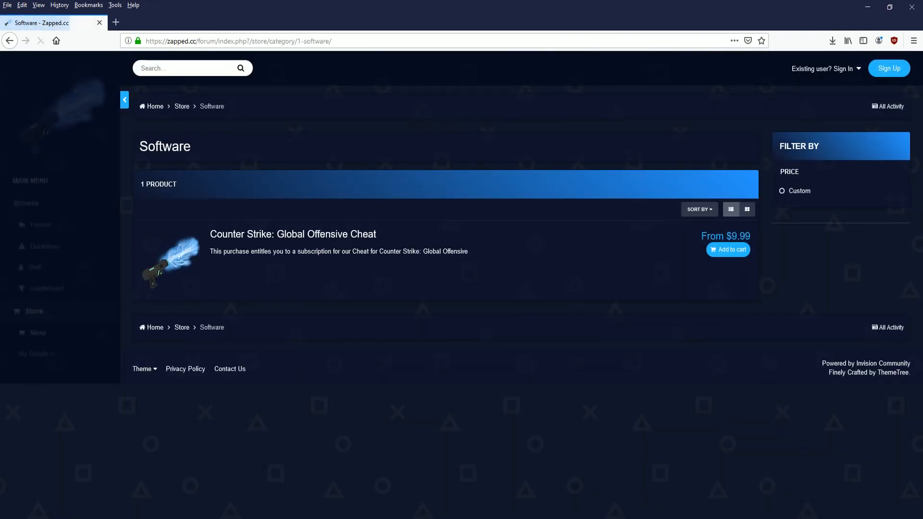
click(292, 234)
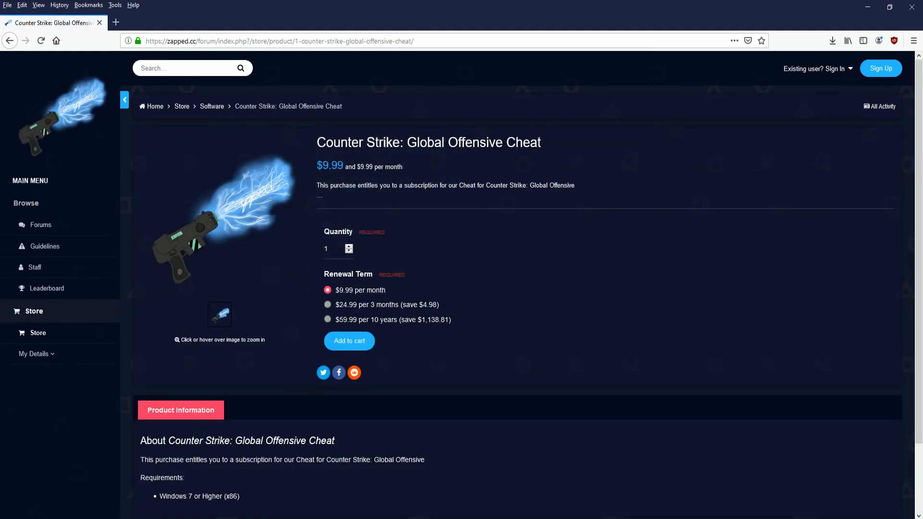
scroll(down, 3)
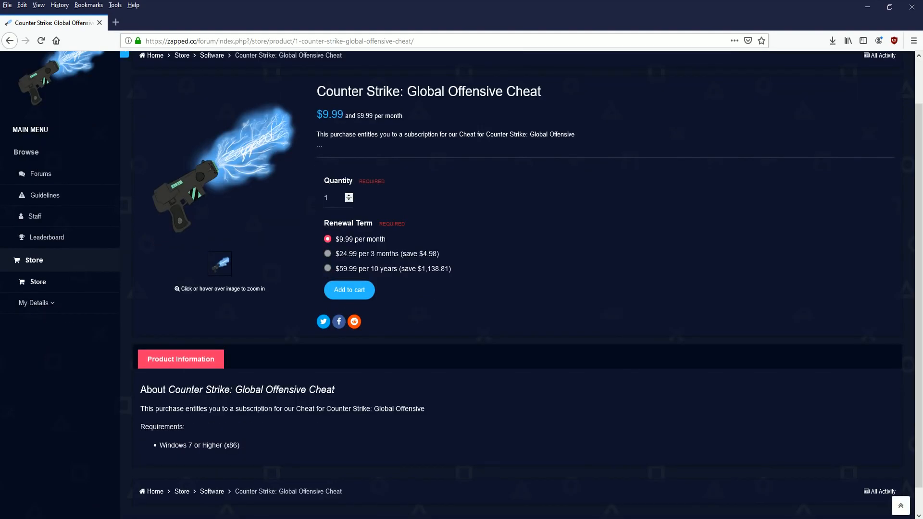
click(328, 268)
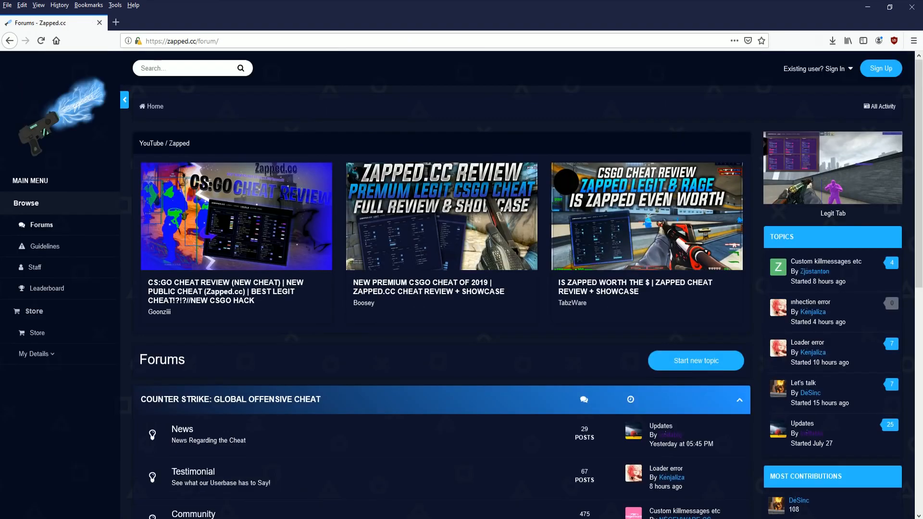
scroll(down, 3)
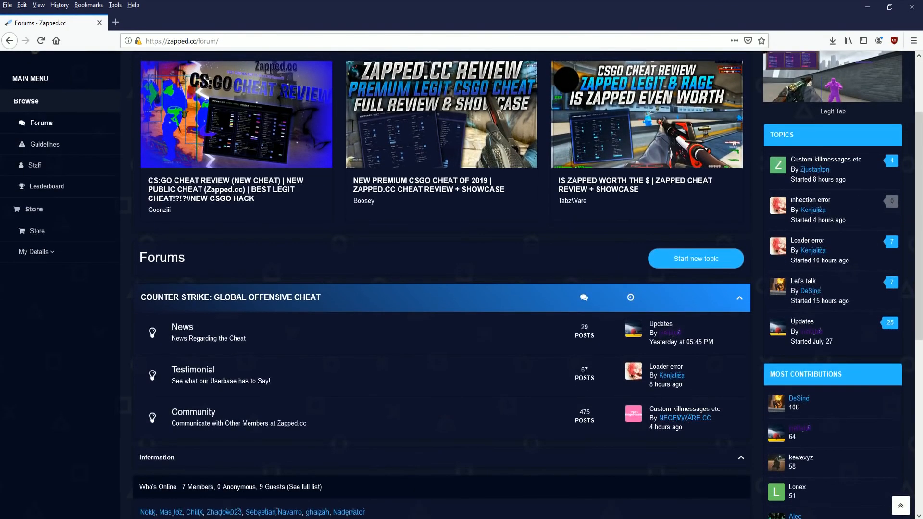
scroll(down, 3)
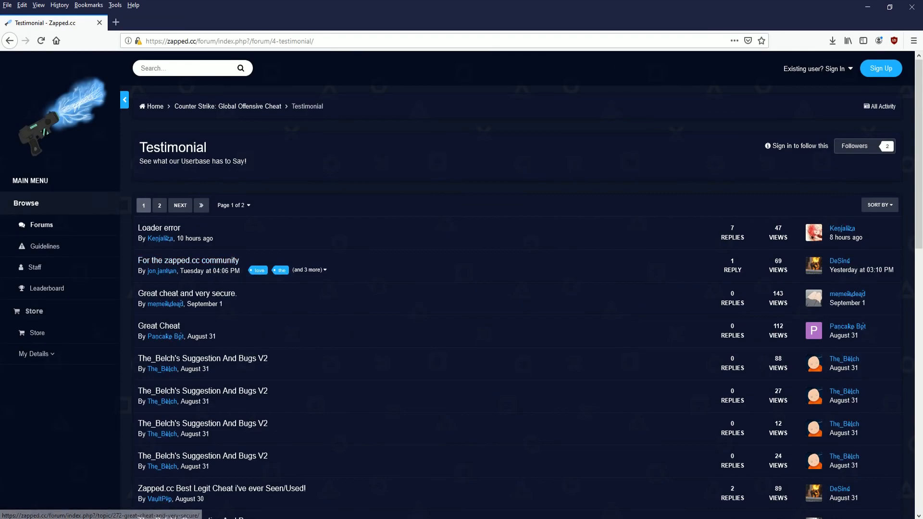
mouse_move(202, 423)
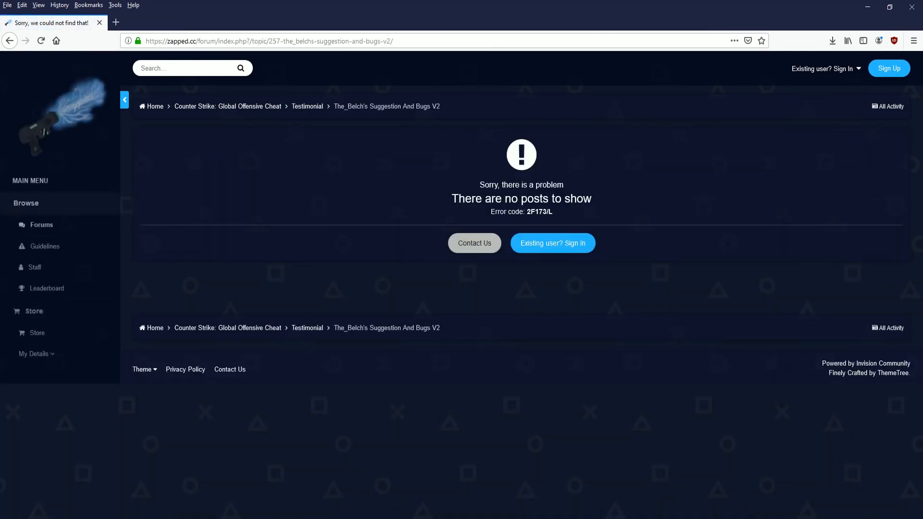
click(307, 106)
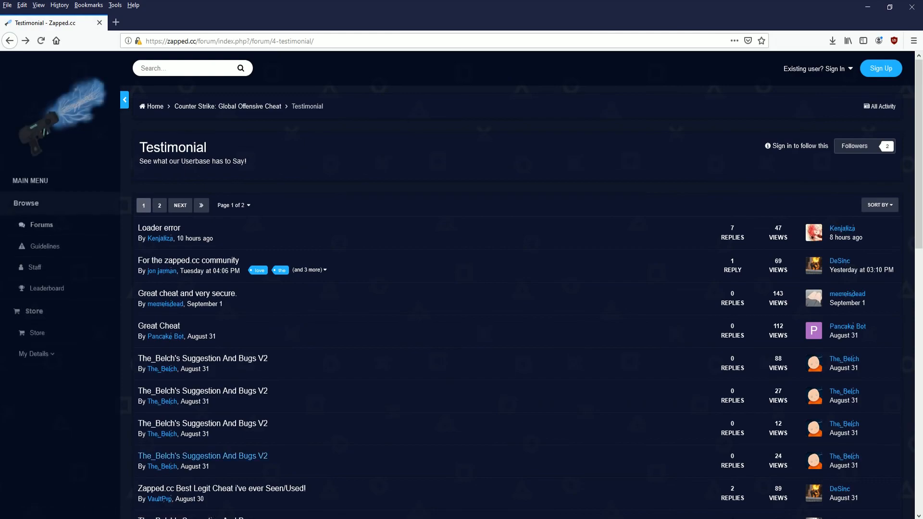
scroll(down, 3)
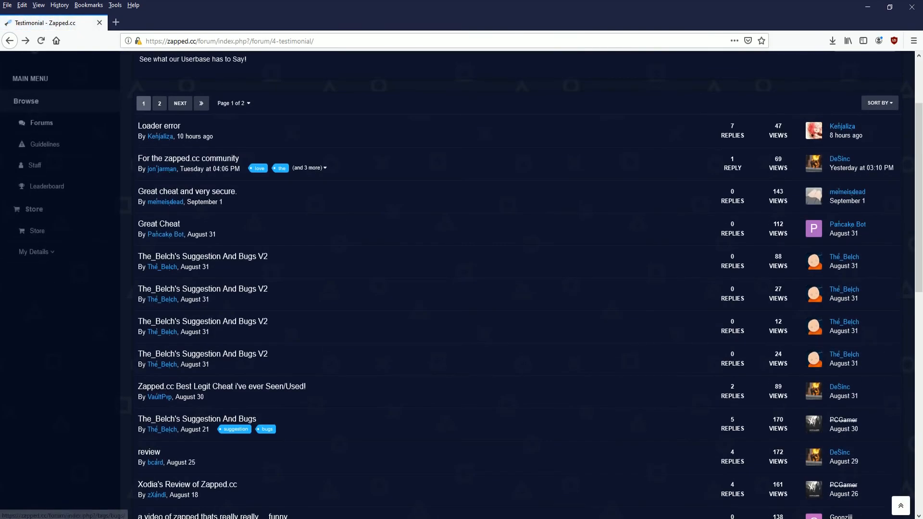
click(196, 419)
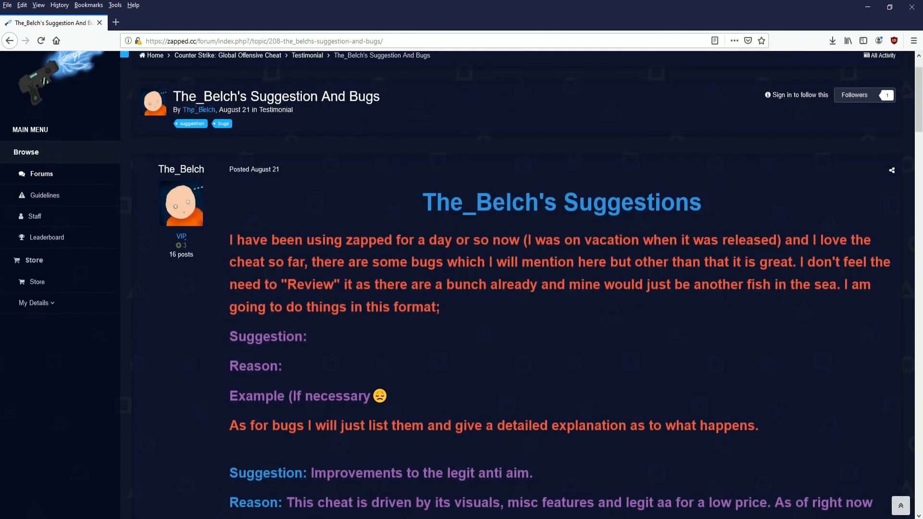
scroll(down, 3)
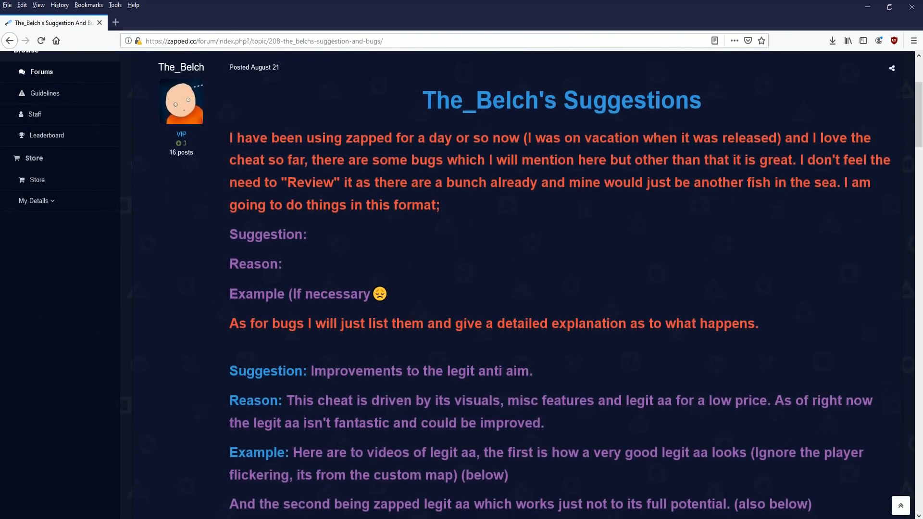
scroll(down, 3)
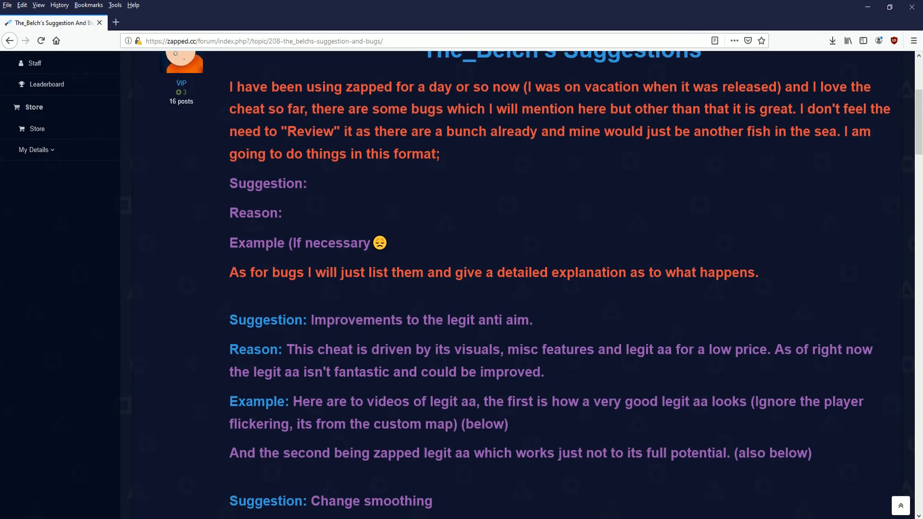
scroll(down, 3)
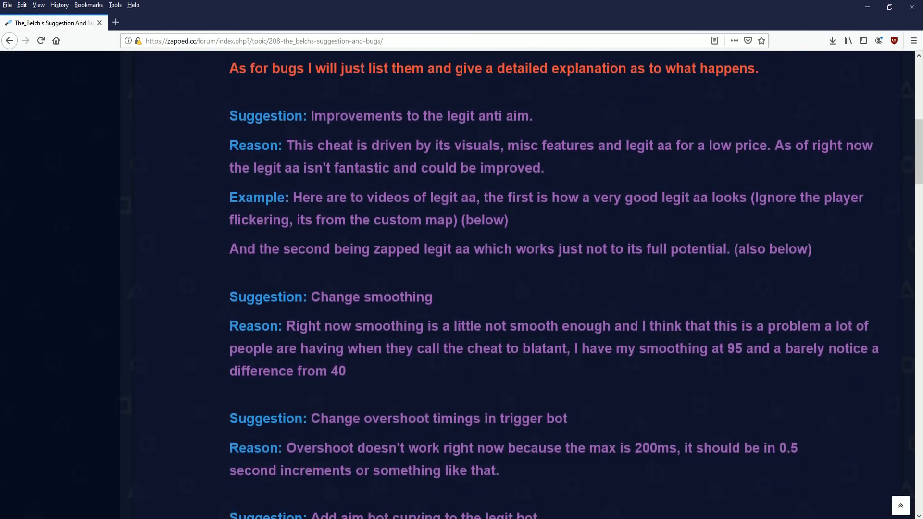
scroll(down, 3)
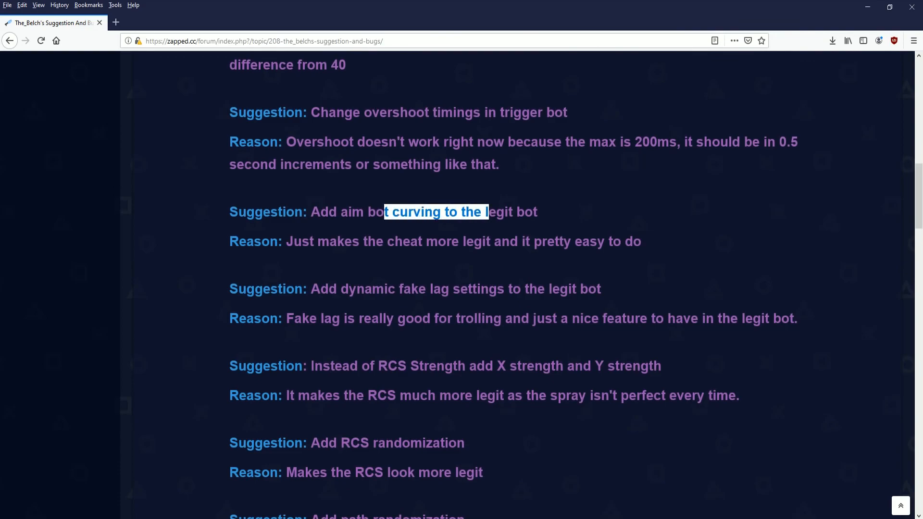
scroll(down, 3)
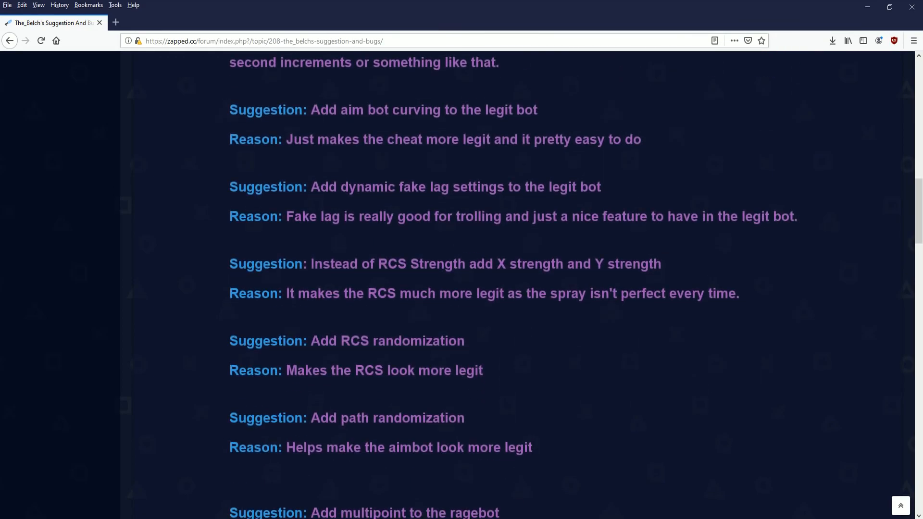
scroll(down, 3)
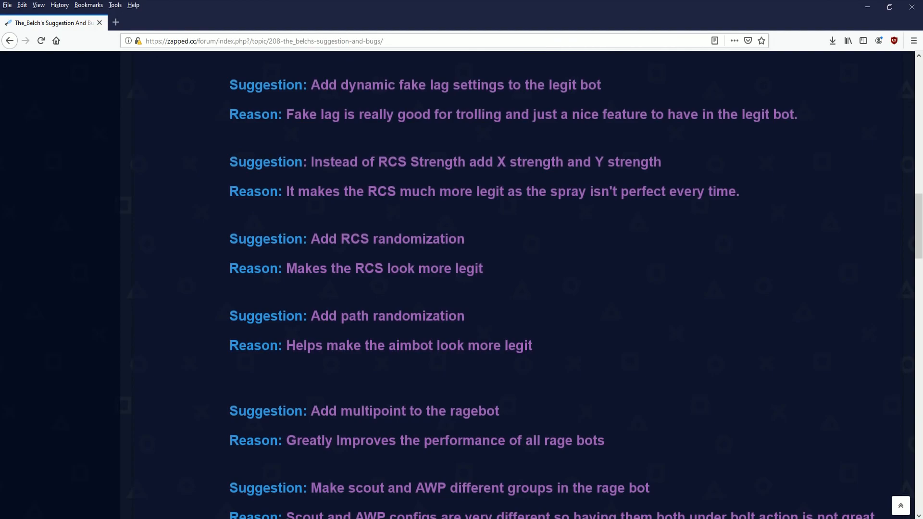
scroll(down, 3)
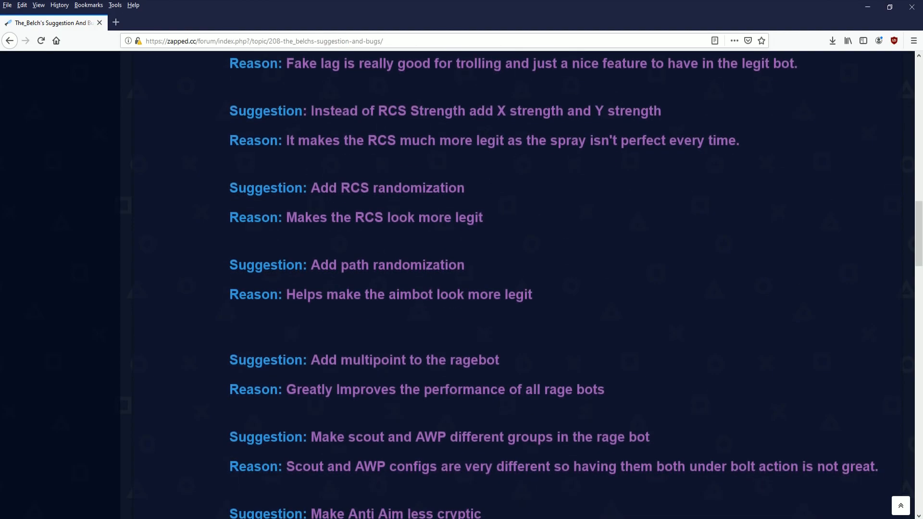
scroll(down, 3)
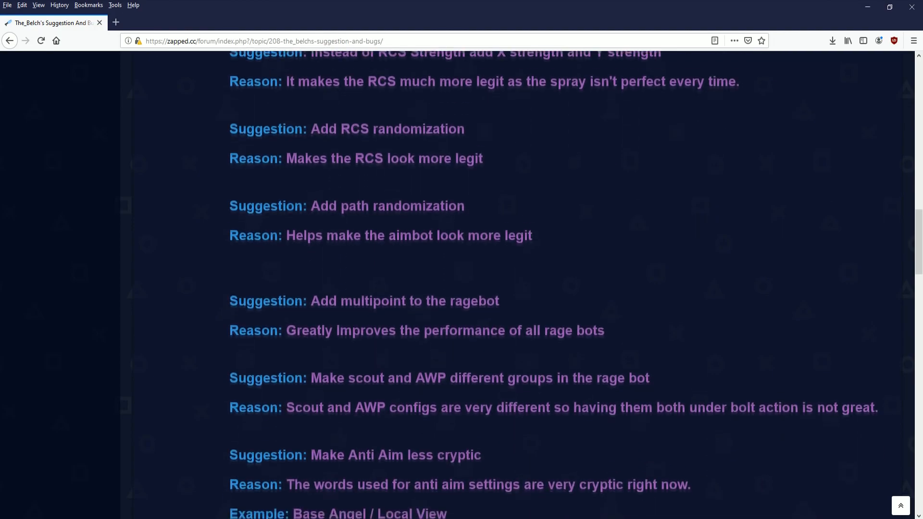
scroll(down, 3)
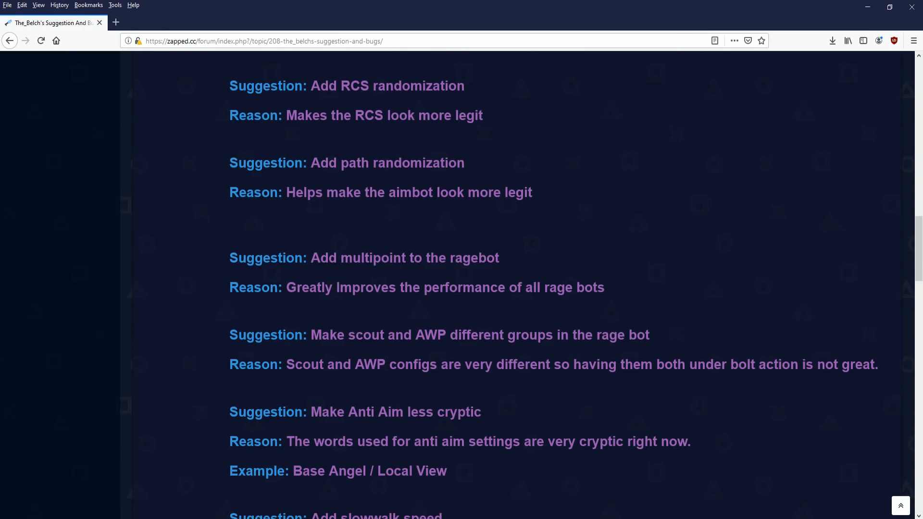
scroll(down, 3)
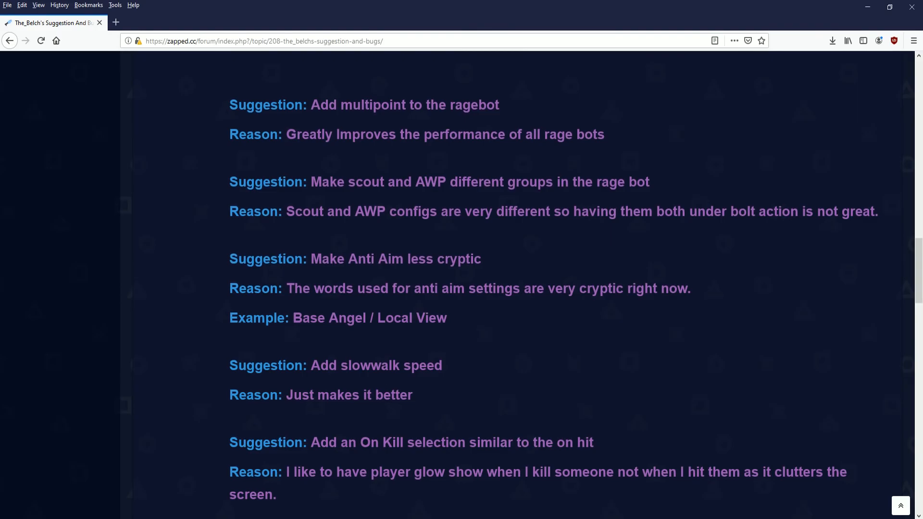
scroll(down, 3)
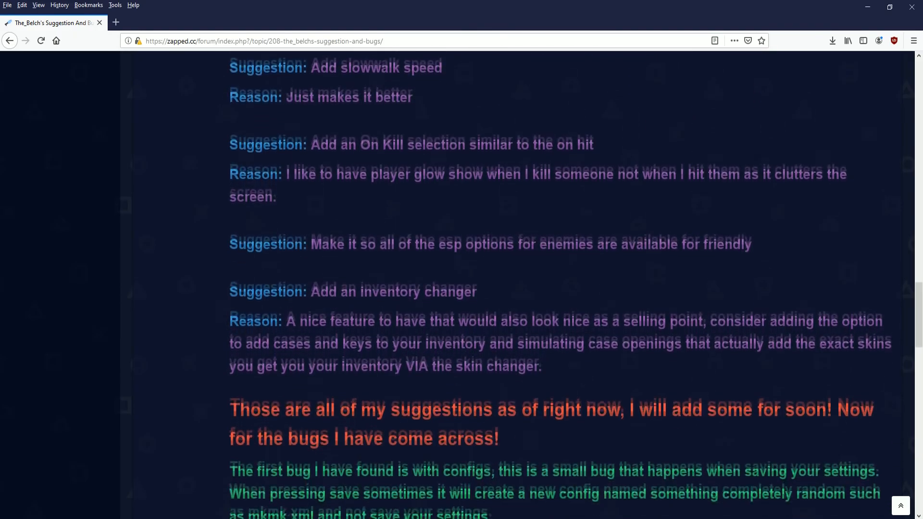
scroll(down, 3)
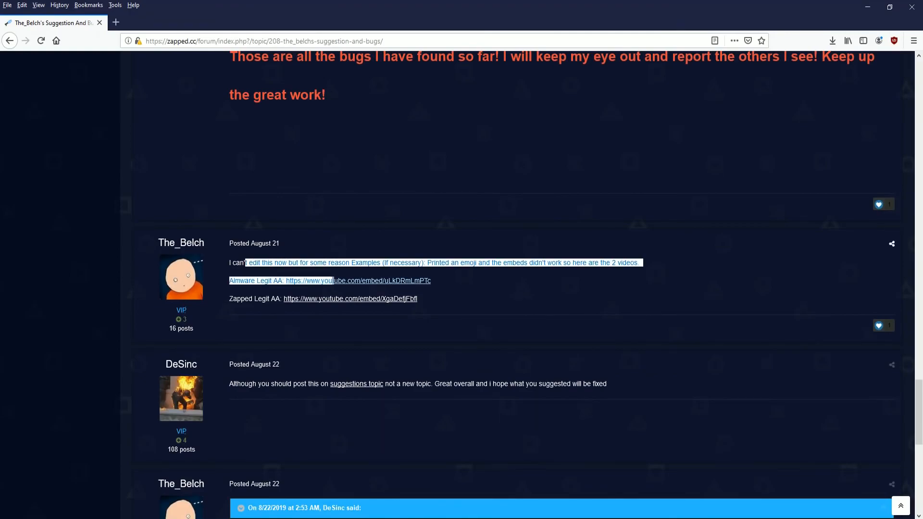
scroll(down, 3)
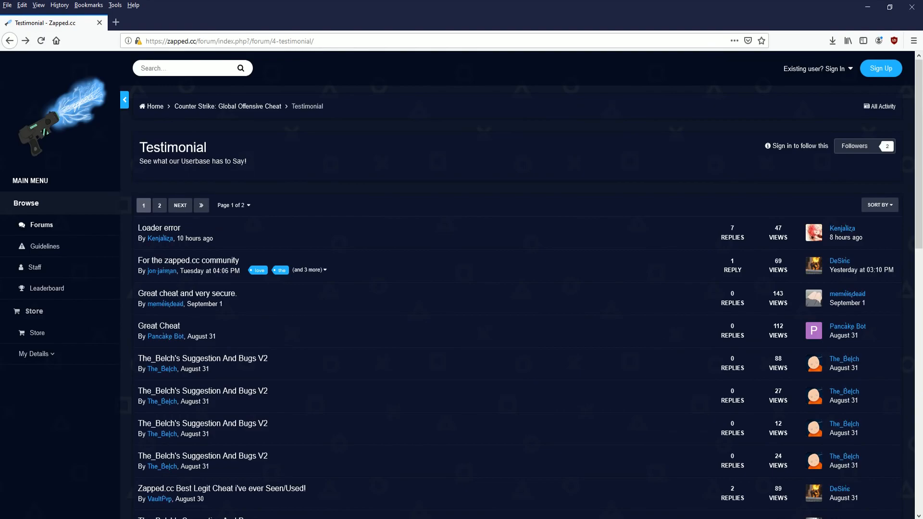
Step: View the injection error topic and the Staff directory, then scroll to the forum home footer
click(154, 105)
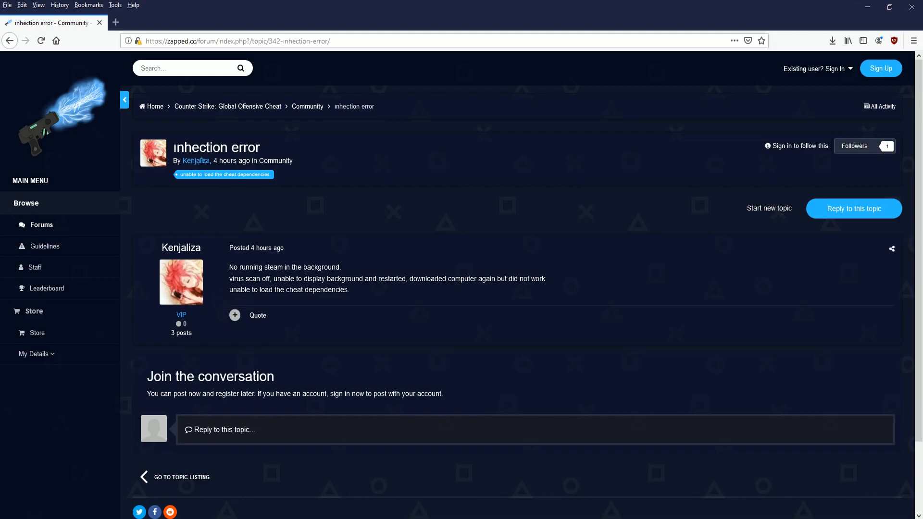
drag(471, 279, 348, 290)
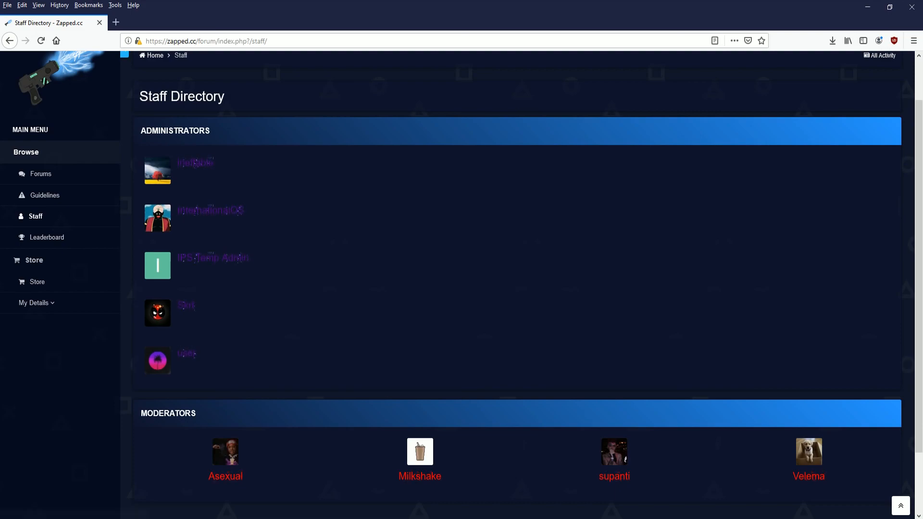
click(40, 174)
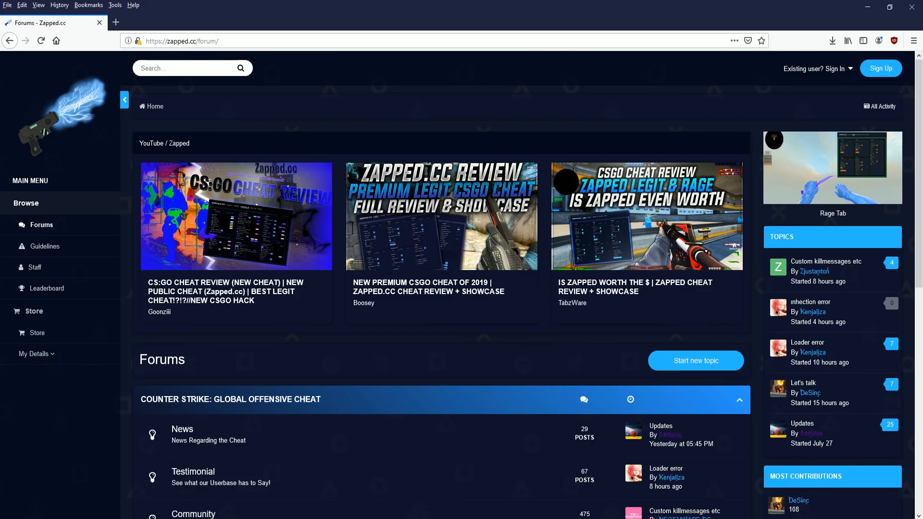
scroll(down, 3)
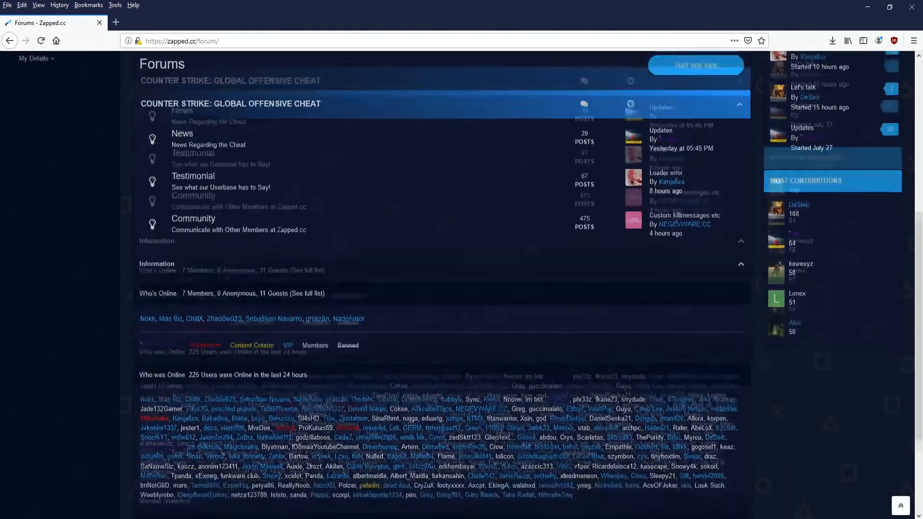
scroll(down, 3)
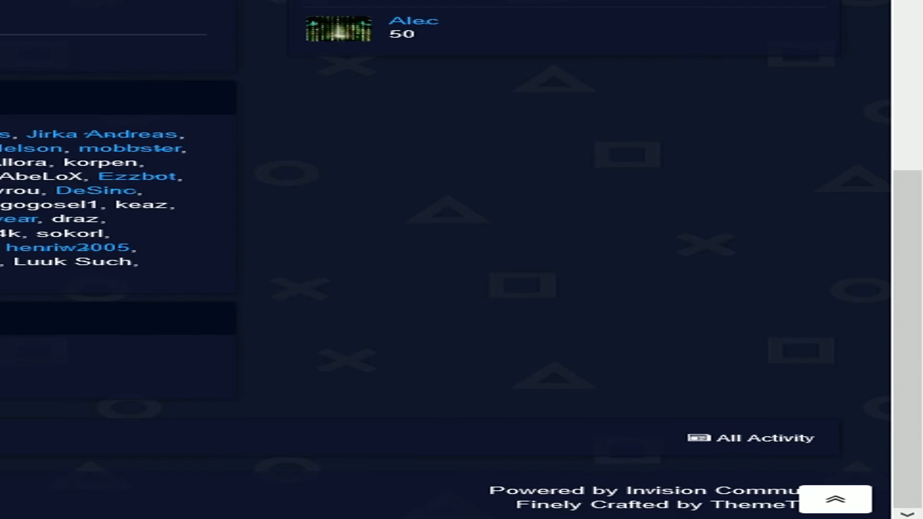